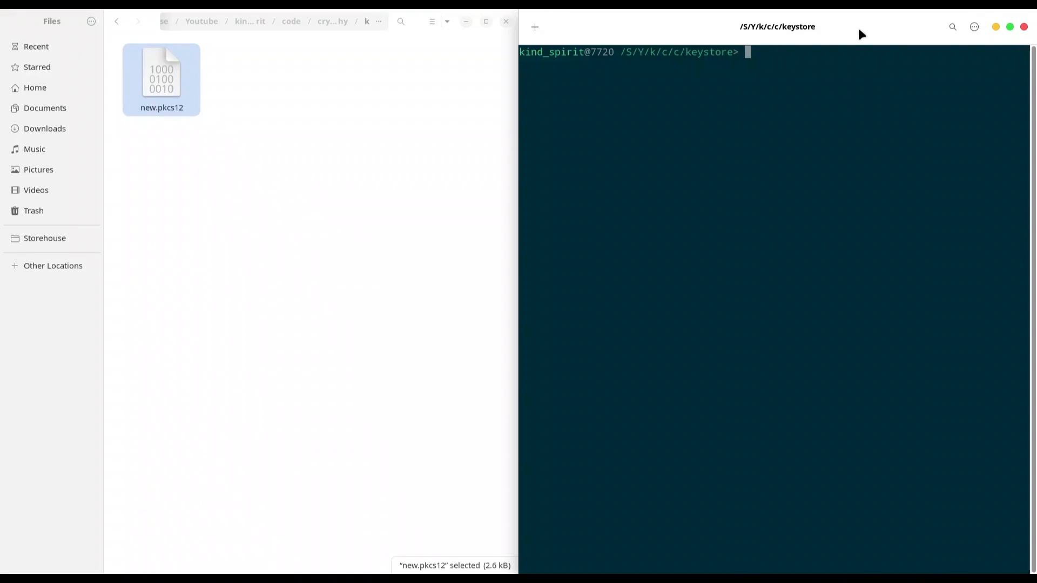
List the PKCS12 keystore ./new.pkcs12 with keytool -list and enter its password
text(keytool)
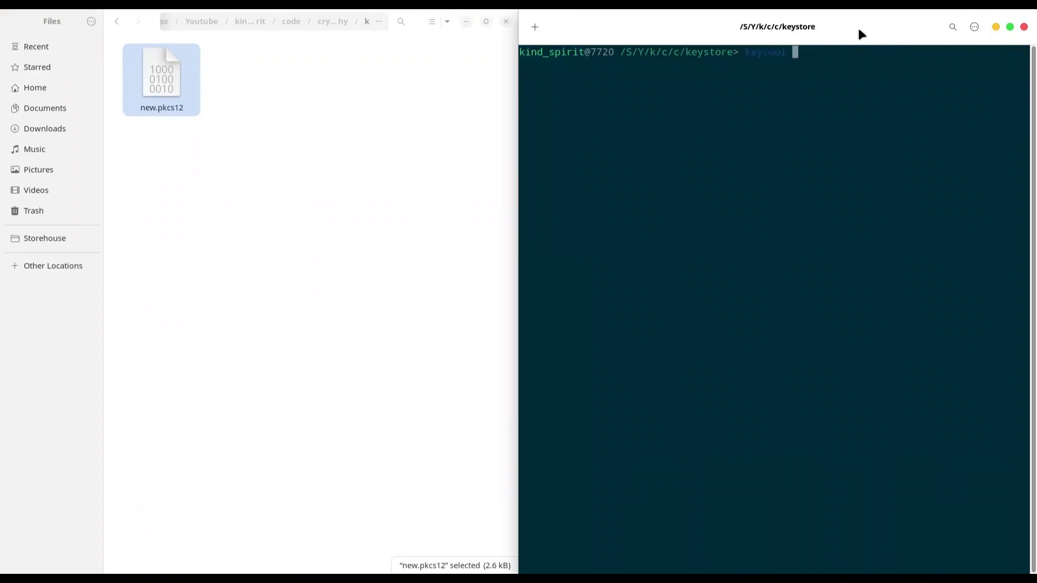
text(-list)
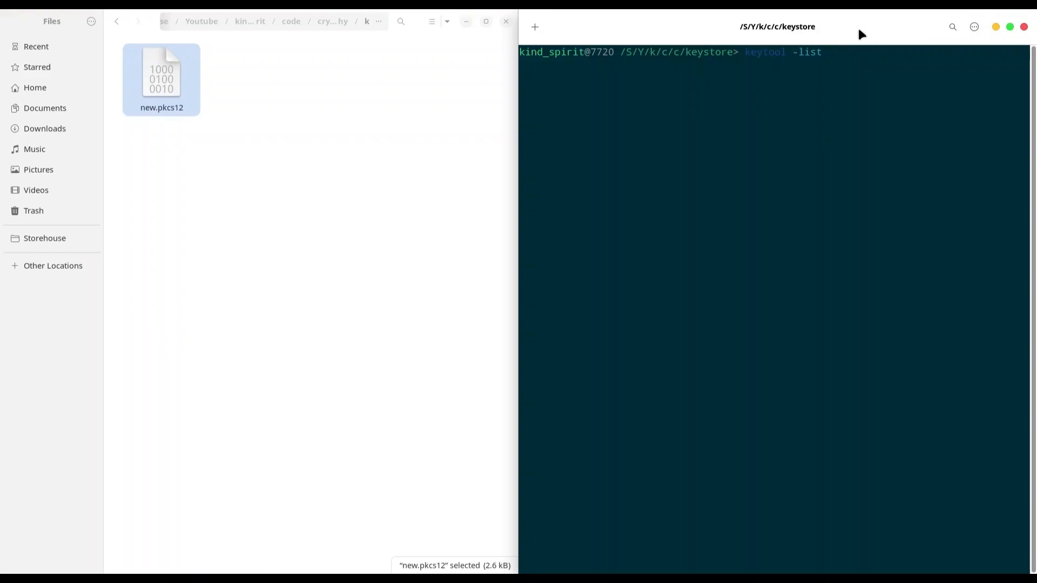
text(-keystore ./new.pkcs12)
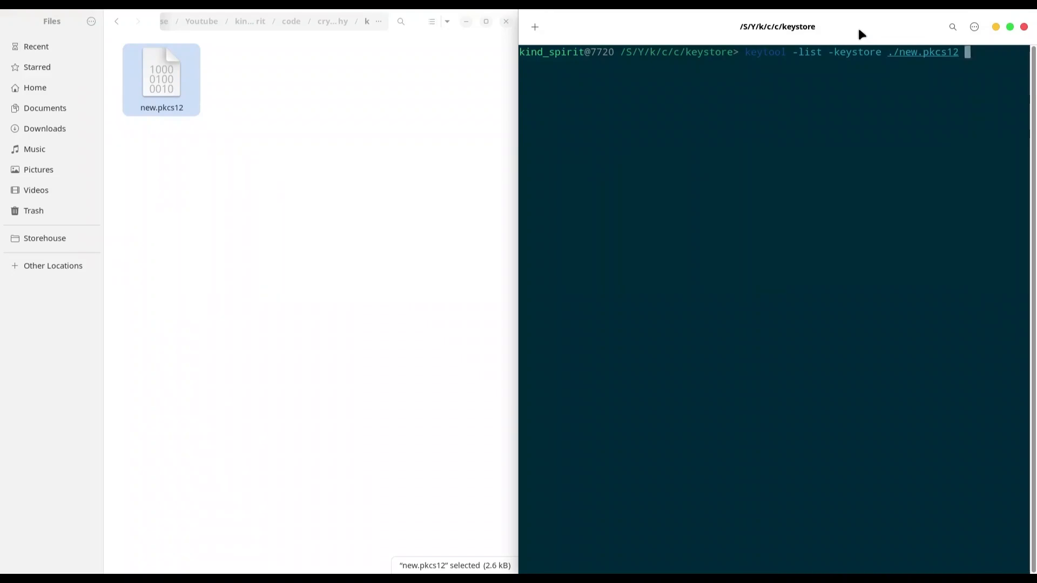
text(-store)
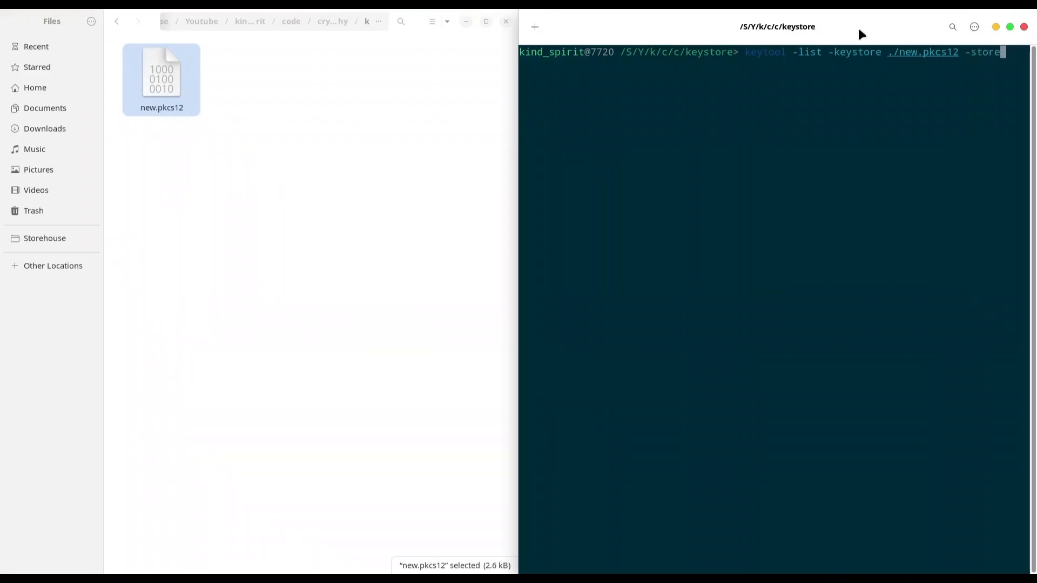
key(Return)
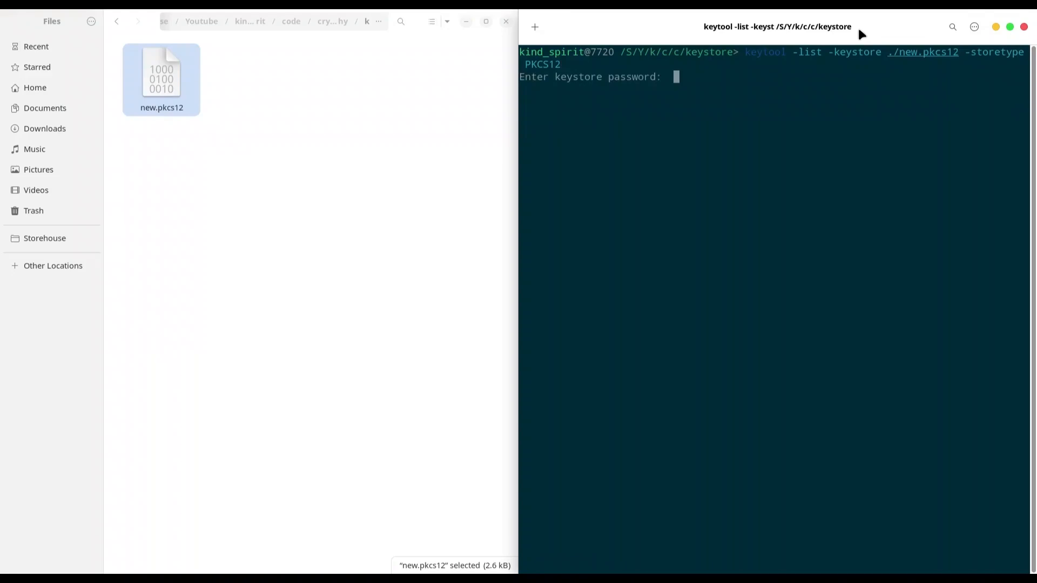
key(Return)
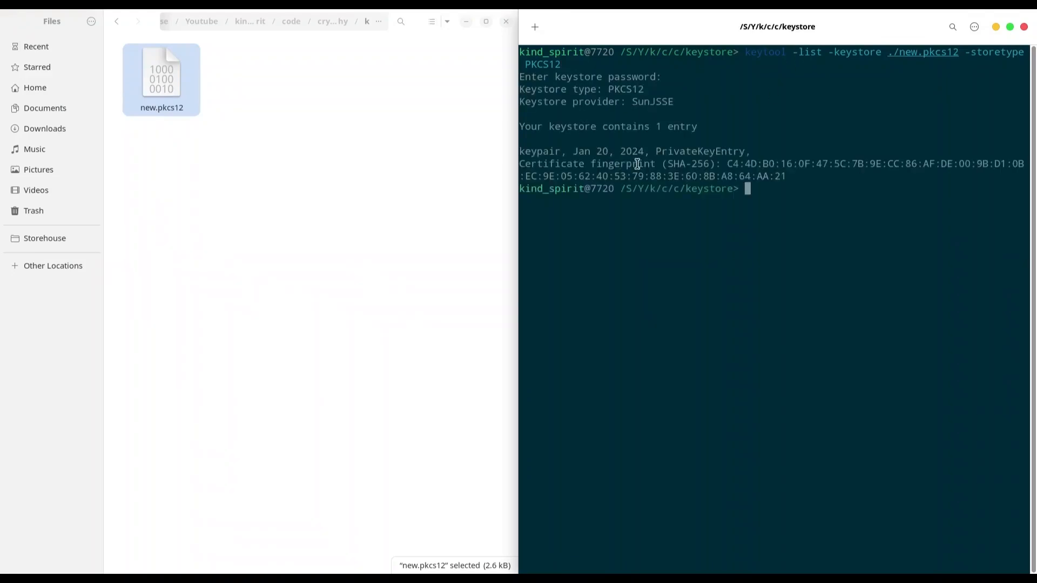
mouse_move(575, 151)
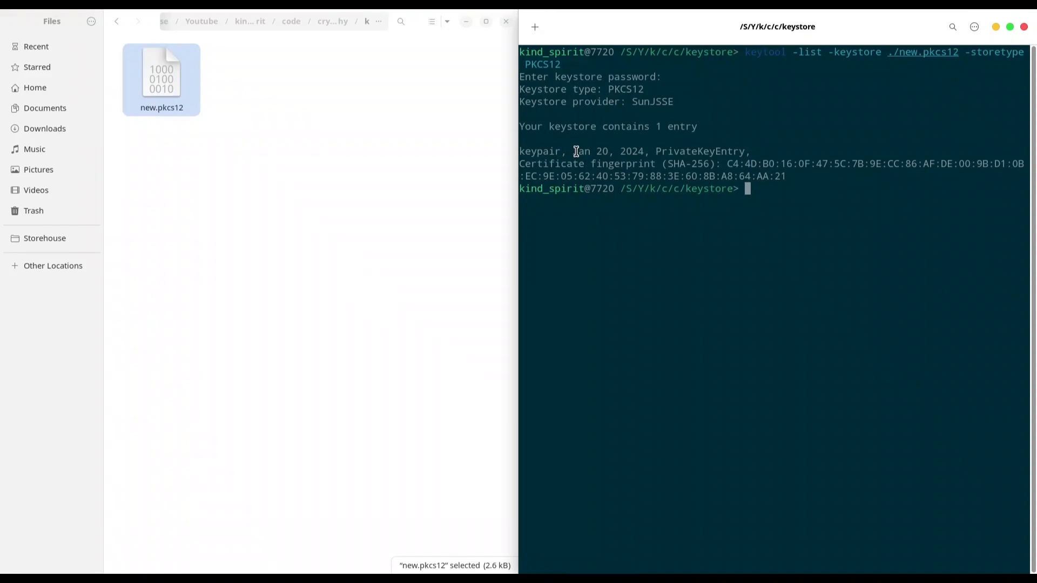
mouse_move(559, 107)
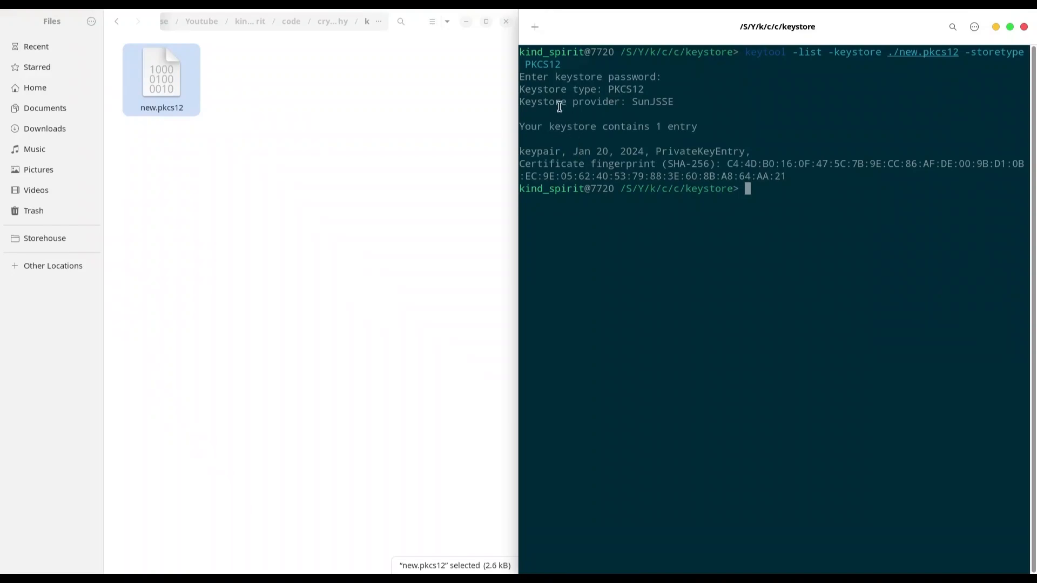
mouse_move(557, 76)
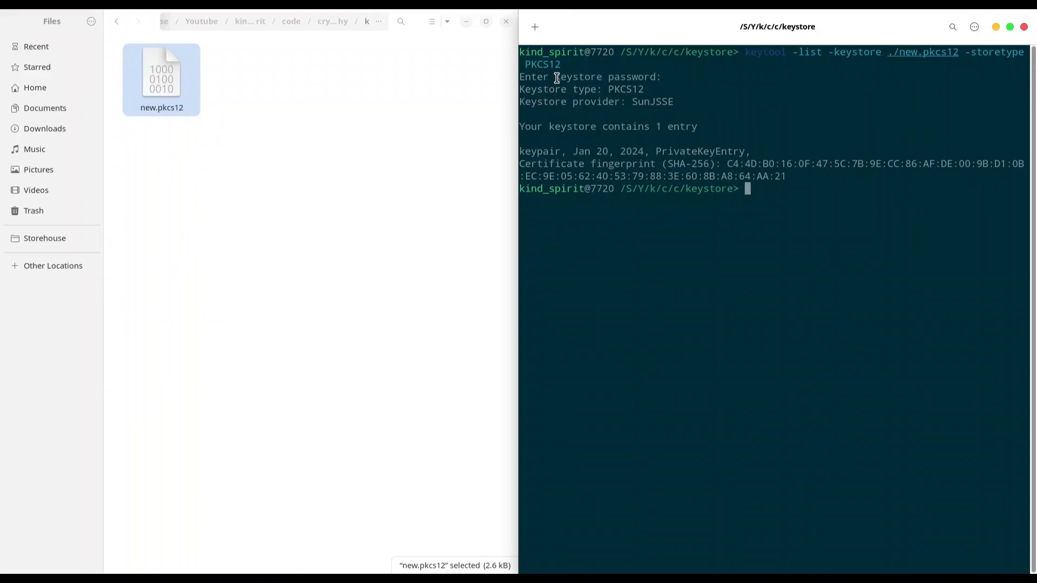
mouse_move(786, 206)
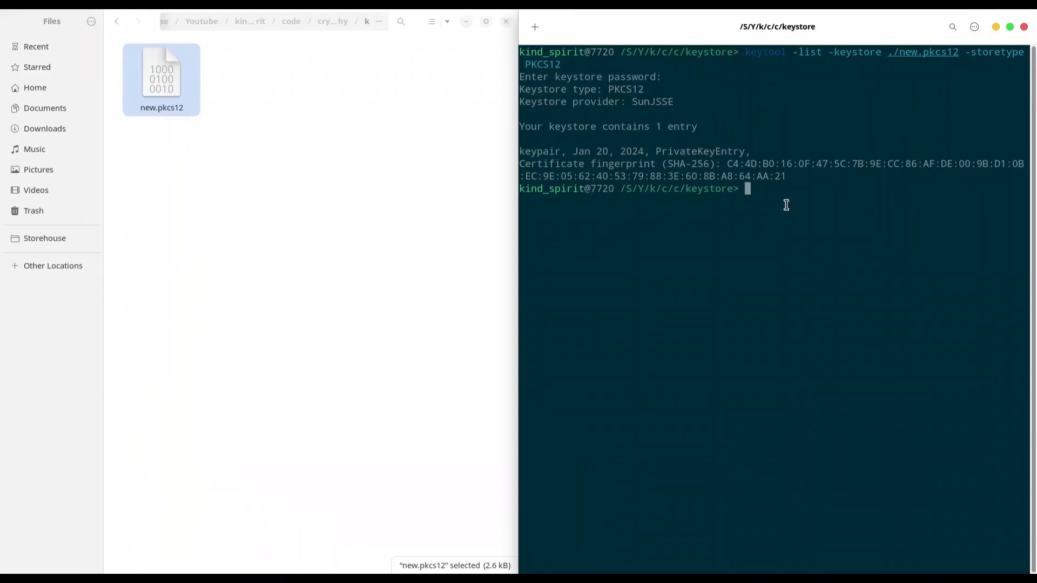
Export ./new.pkcs12 to ./private.pem with openssl pkcs12, then right-click private.pem in Files
text(openssl pkcs12)
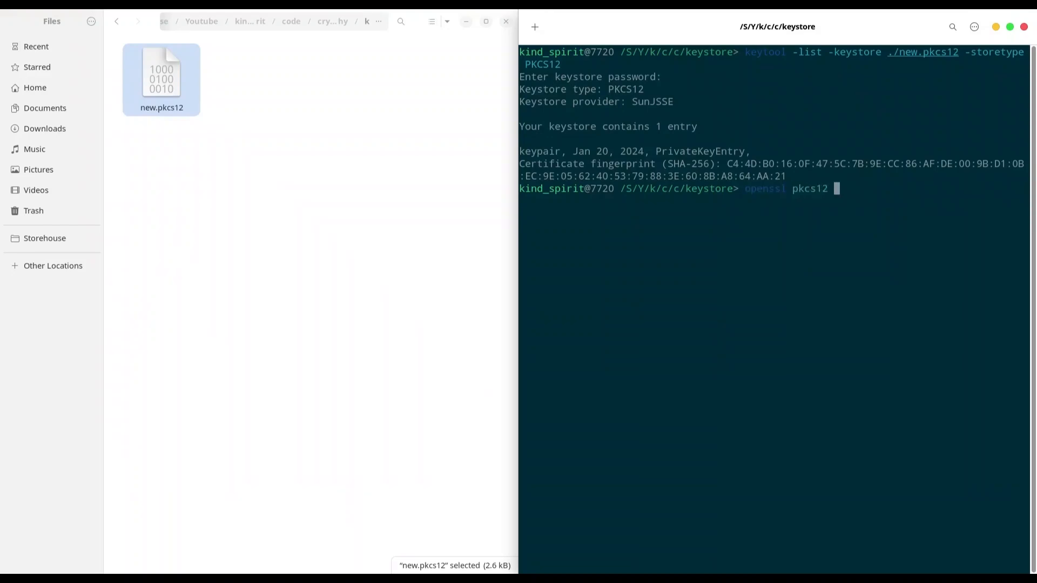
text(-in ./new.pkcs12 -out)
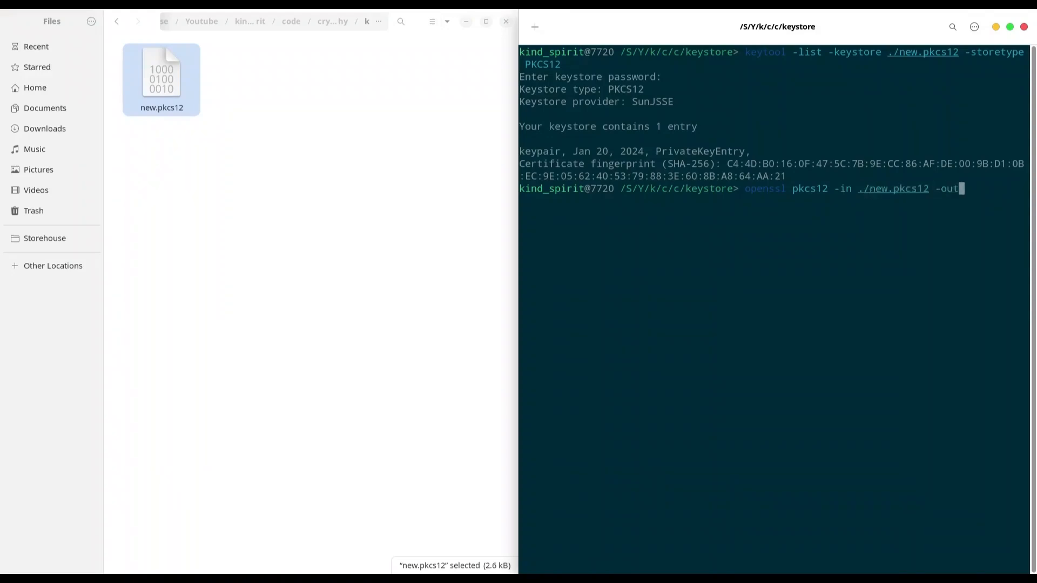
text(./private.pem)
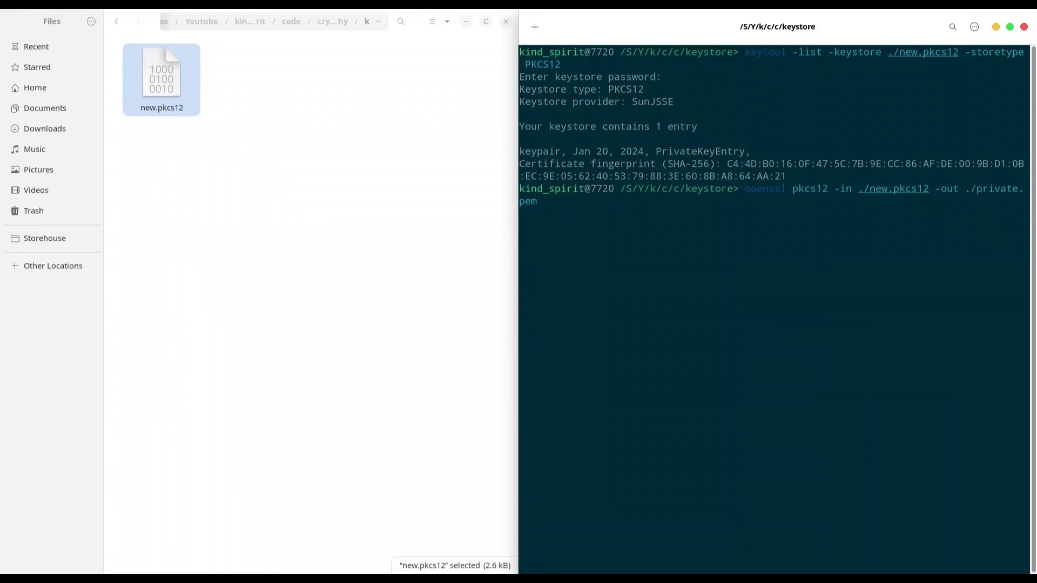
key(Return)
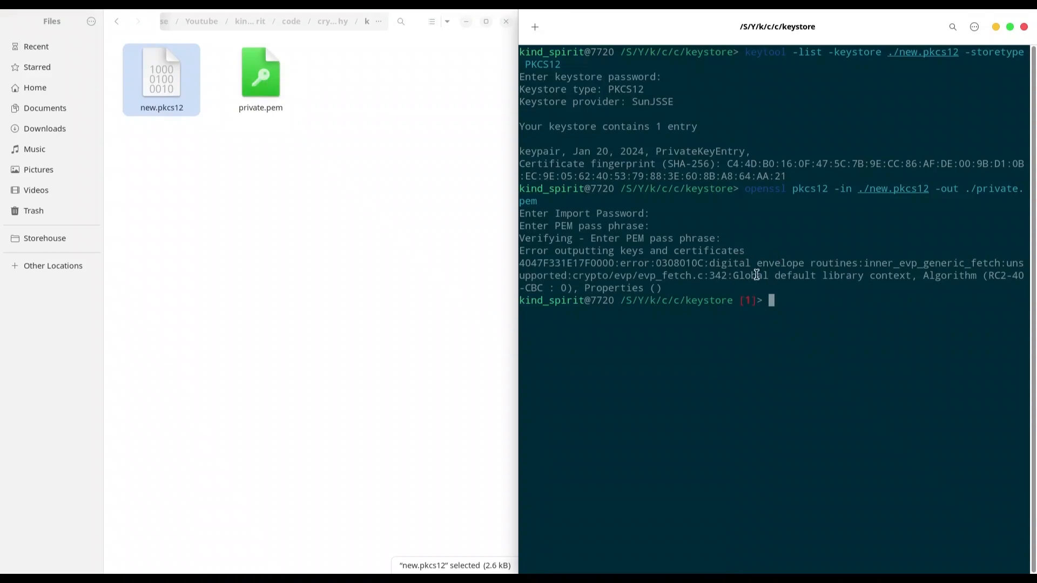
right_click(260, 73)
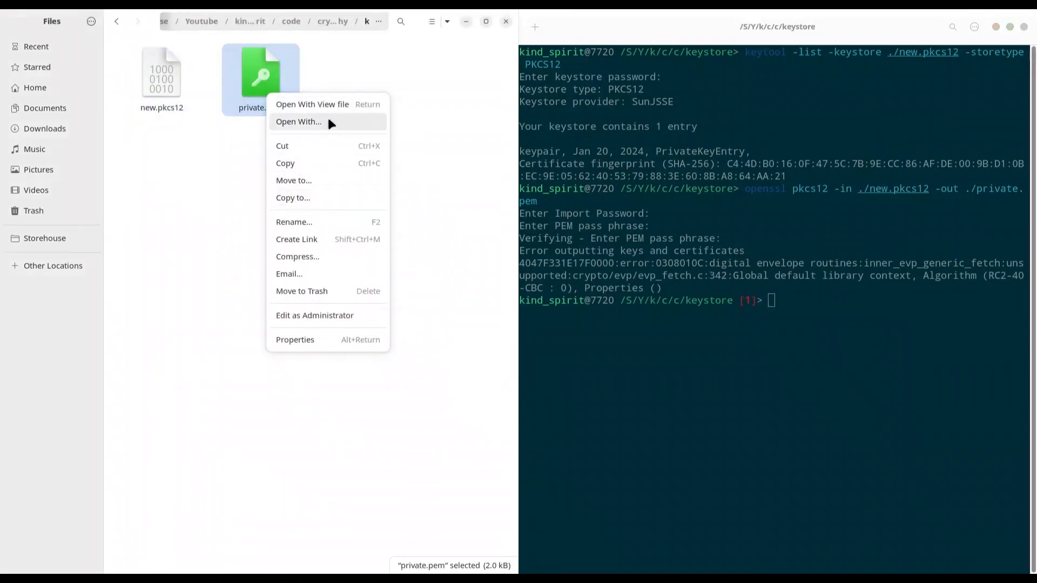